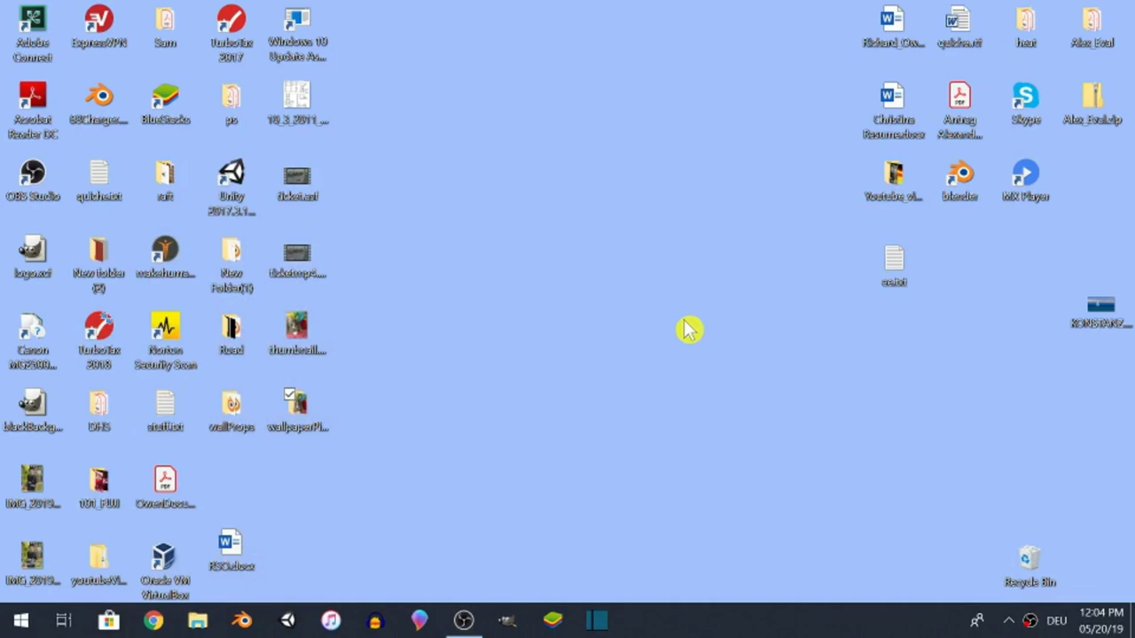
{"action": "mouse_move", "coordinate": [694, 347]}
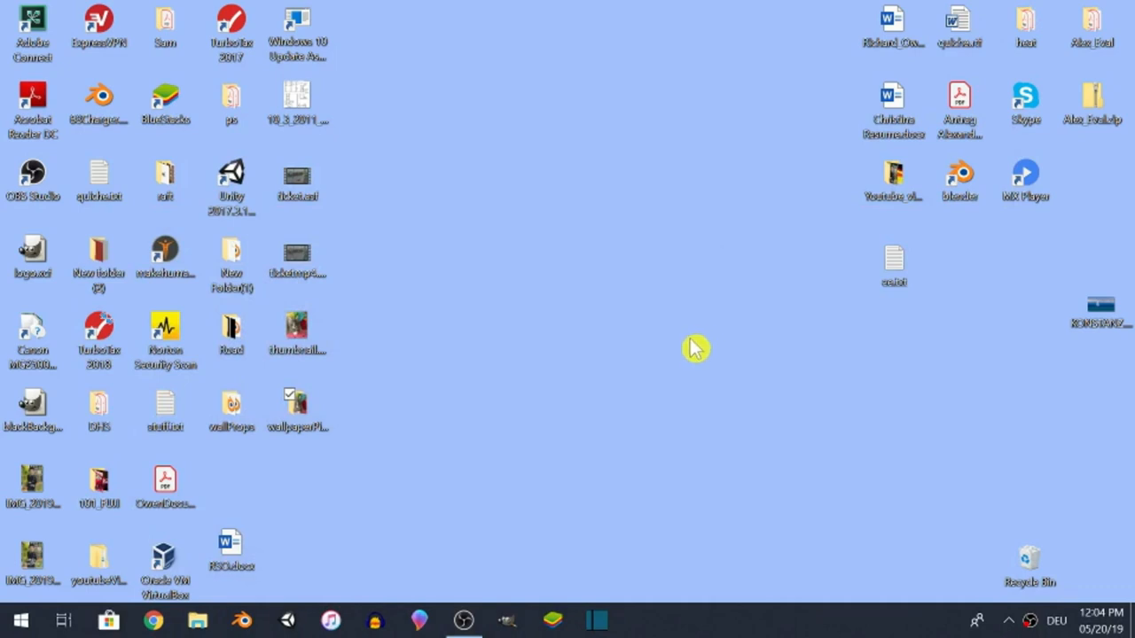
{"action": "mouse_move", "coordinate": [542, 341]}
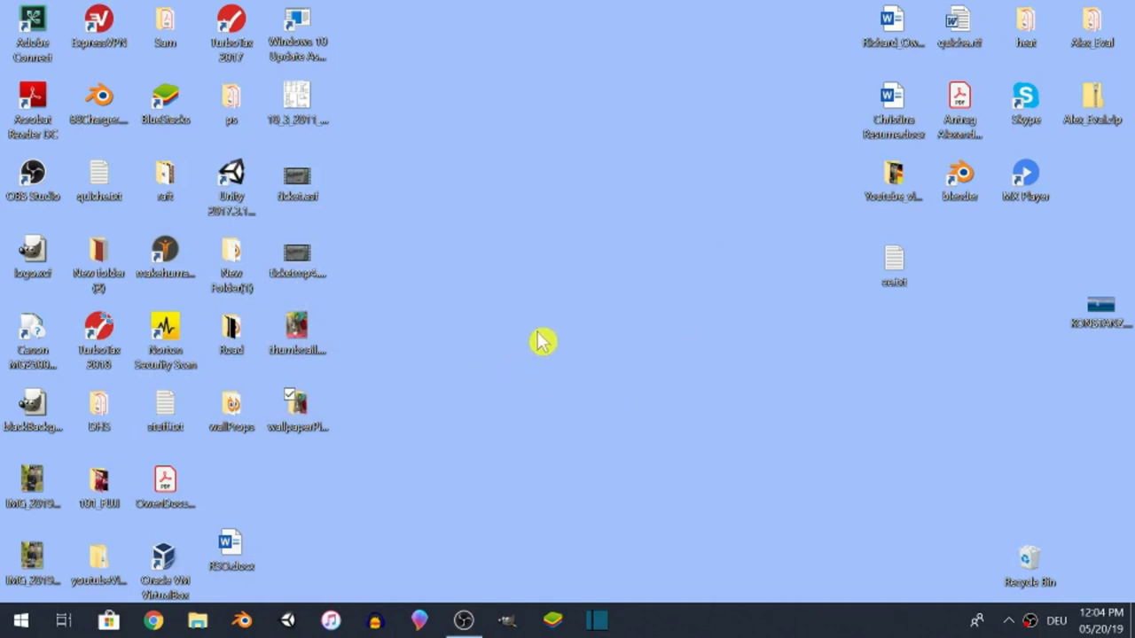
{"action": "mouse_move", "coordinate": [550, 335]}
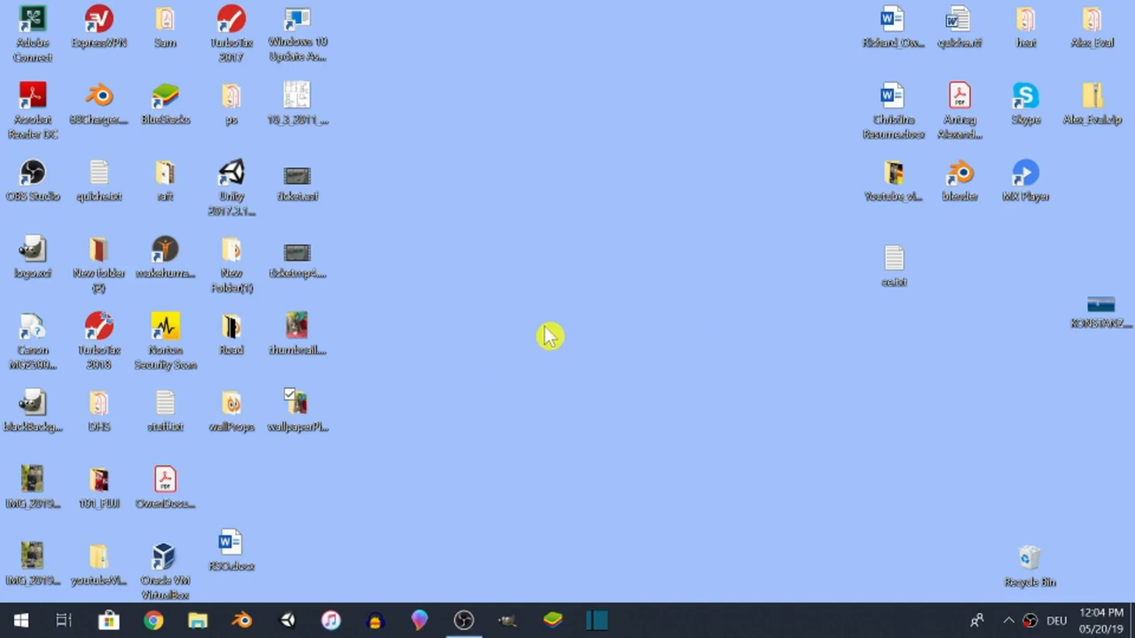
{"action": "mouse_move", "coordinate": [352, 423]}
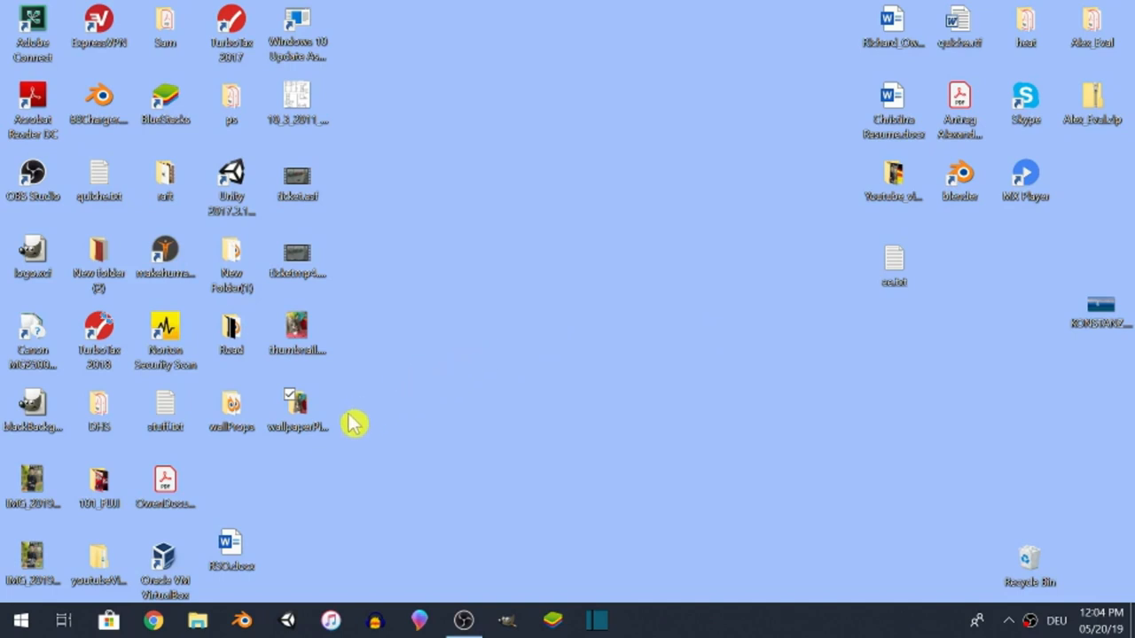
{"action": "mouse_move", "coordinate": [325, 425]}
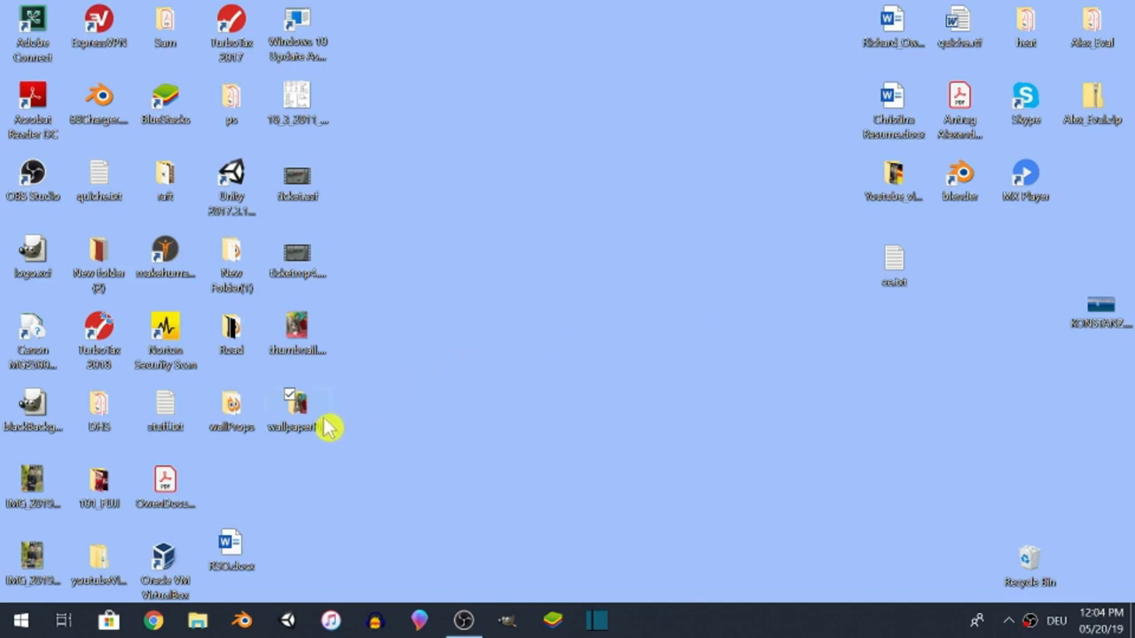
{"action": "mouse_move", "coordinate": [377, 412]}
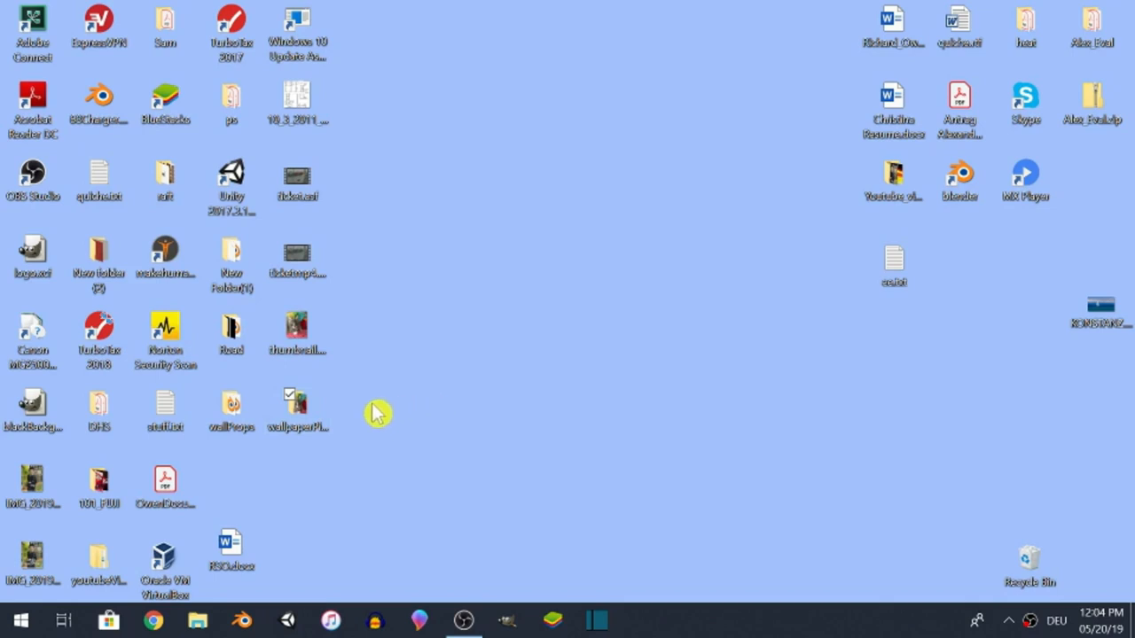
{"action": "mouse_move", "coordinate": [312, 426]}
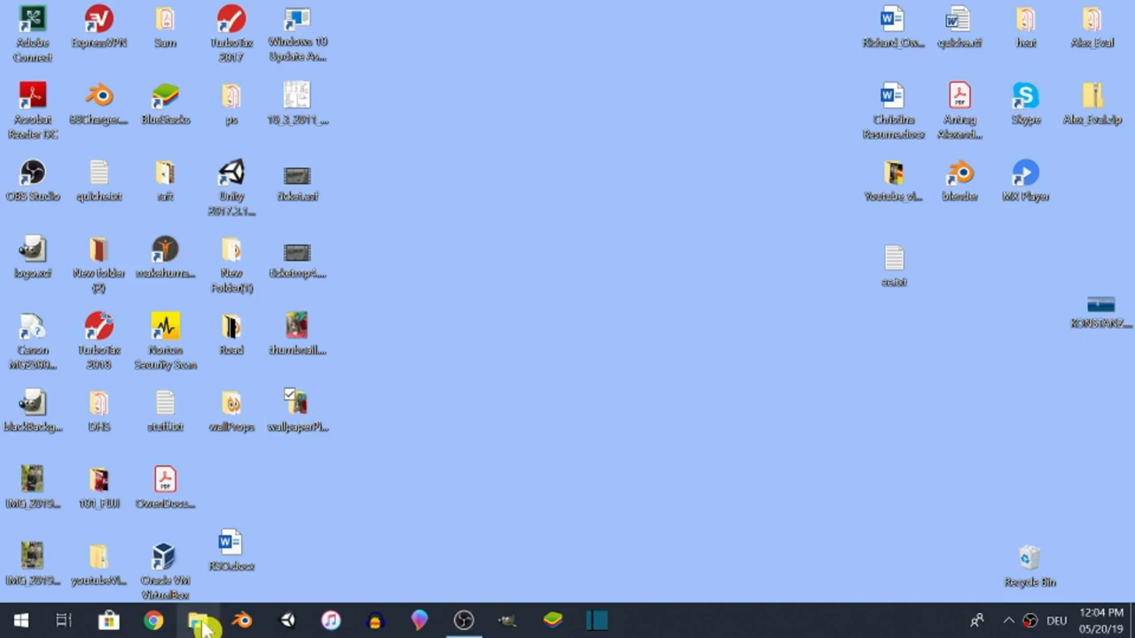
Browse to the wallpaperPictures folder and open the church towers photo 20170205_104930.jpg in Photos.
{"action": "left_click", "coordinate": [203, 615]}
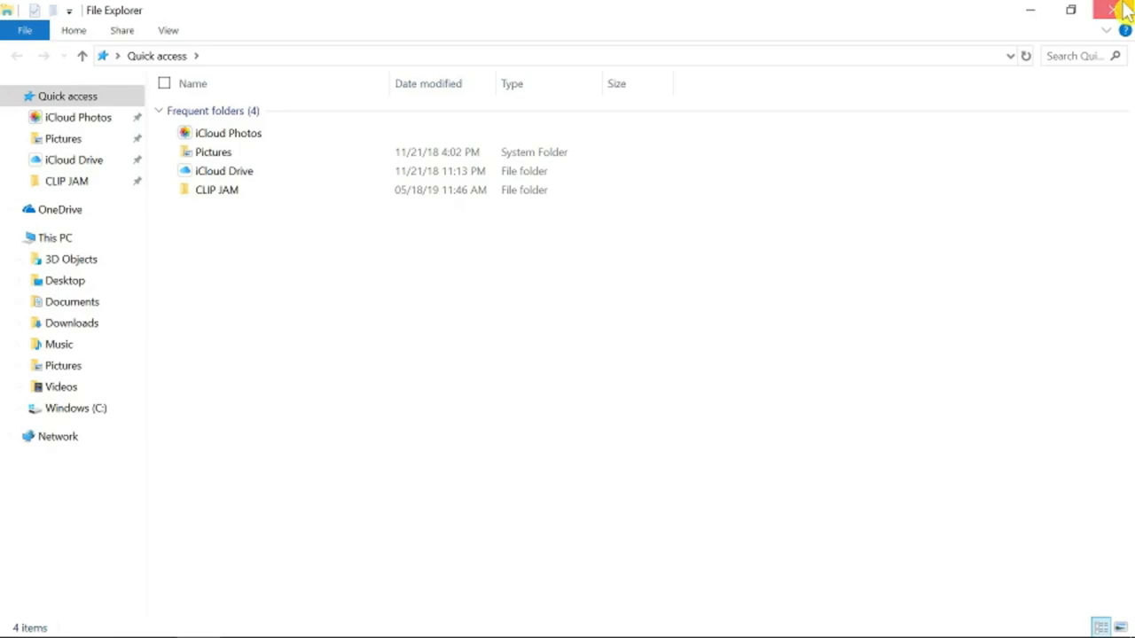
{"action": "left_click", "coordinate": [1112, 7]}
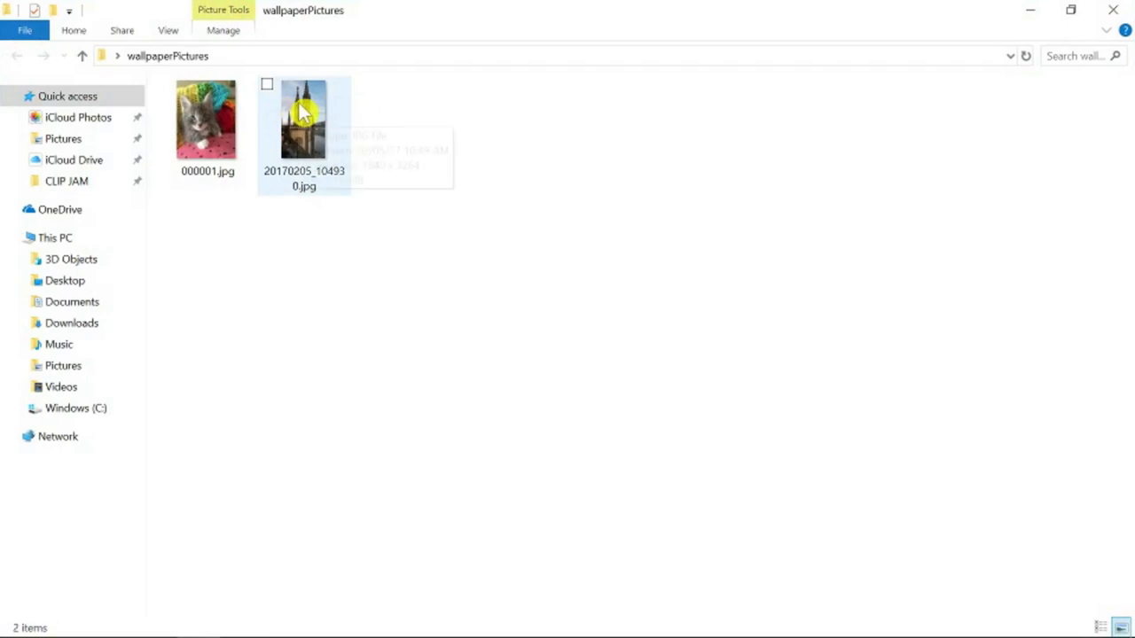
{"action": "mouse_move", "coordinate": [337, 133]}
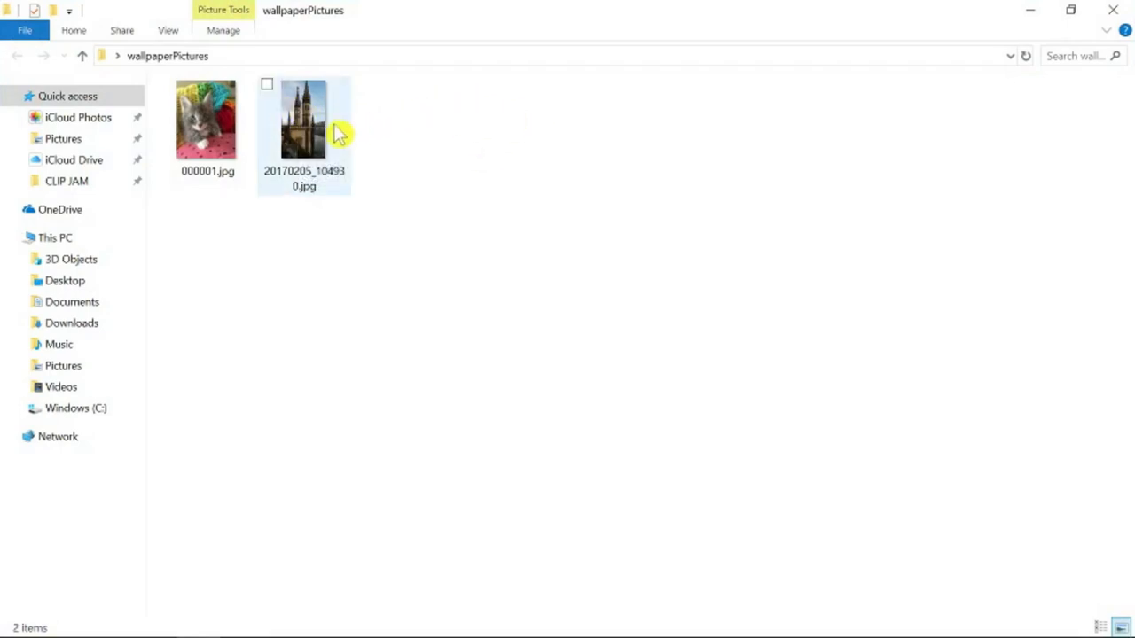
{"action": "double_click", "coordinate": [304, 119]}
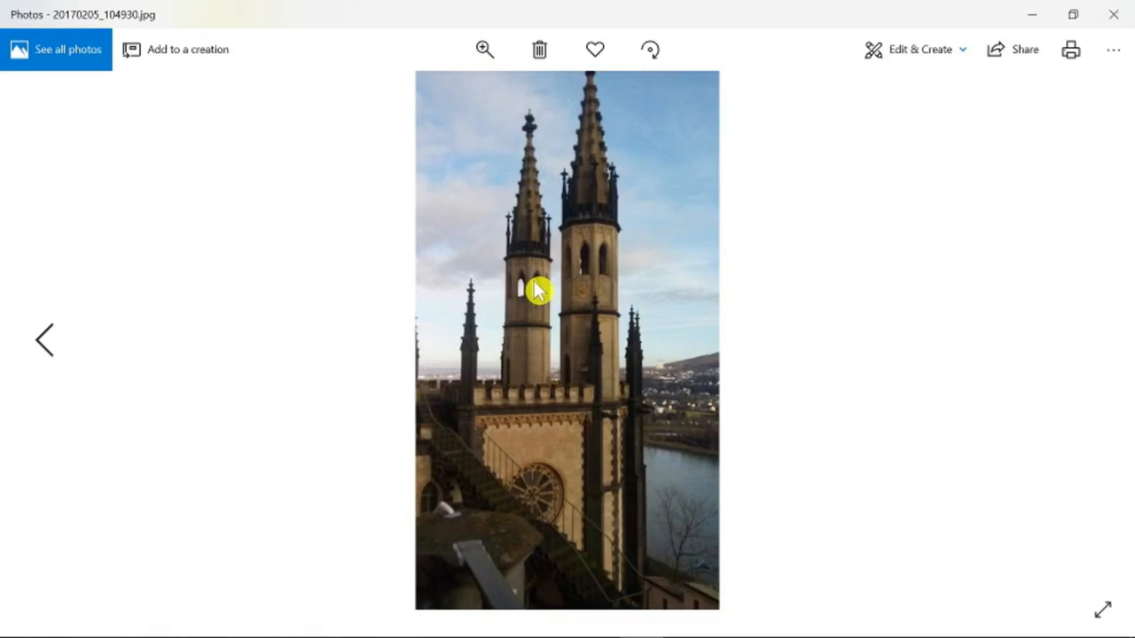
Set the church towers photo as the desktop background via Set as, then close Photos.
{"action": "right_click", "coordinate": [538, 291]}
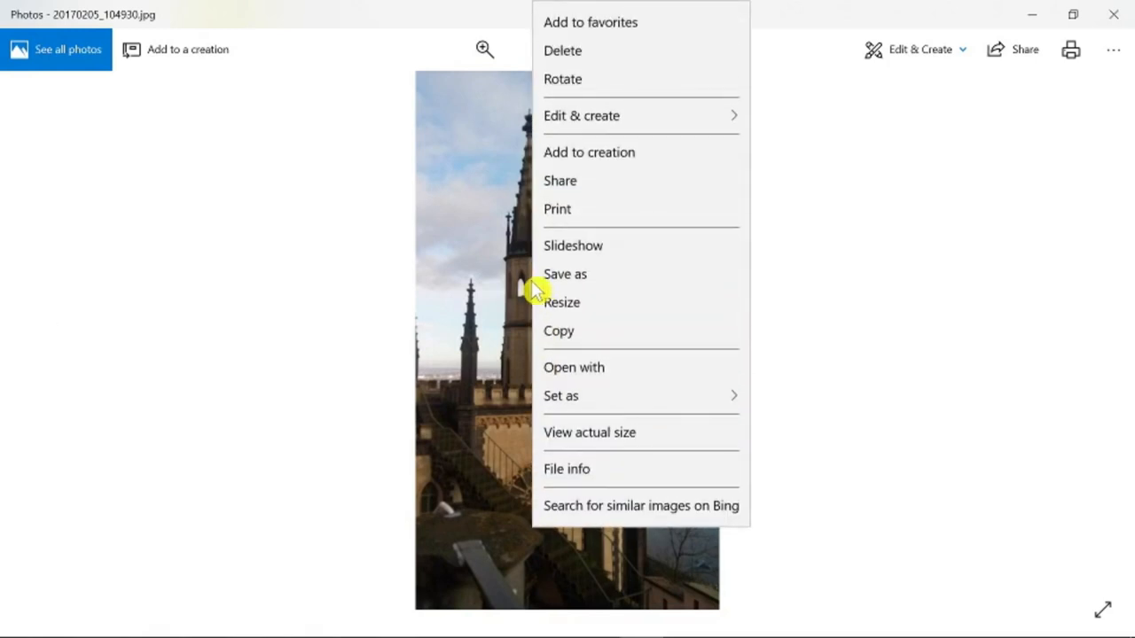
{"action": "mouse_move", "coordinate": [629, 252]}
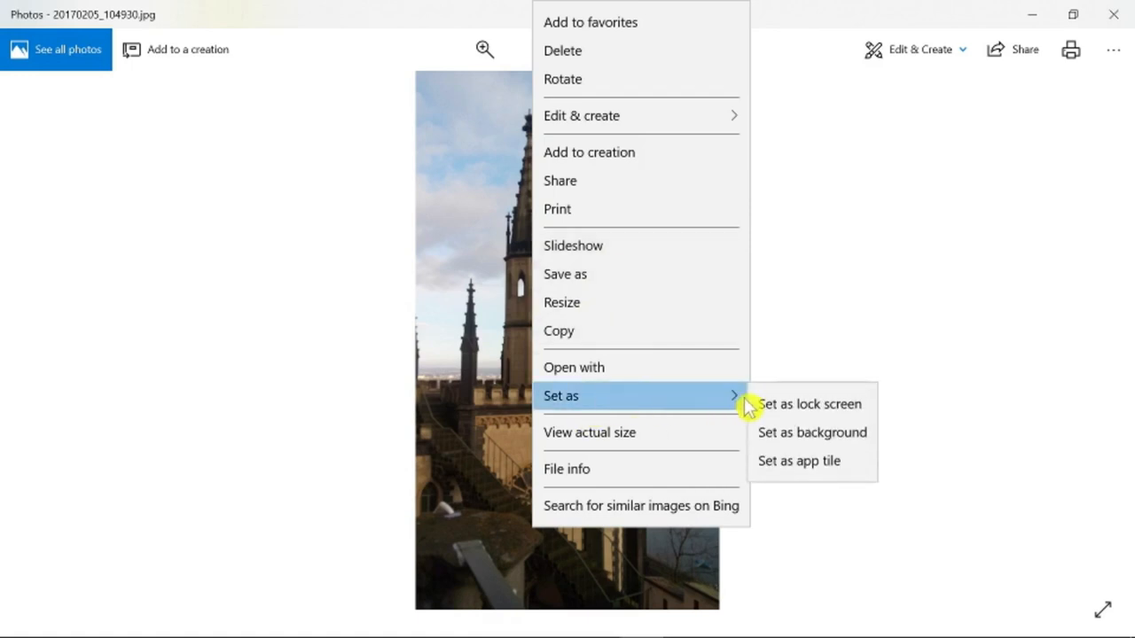
{"action": "mouse_move", "coordinate": [781, 432]}
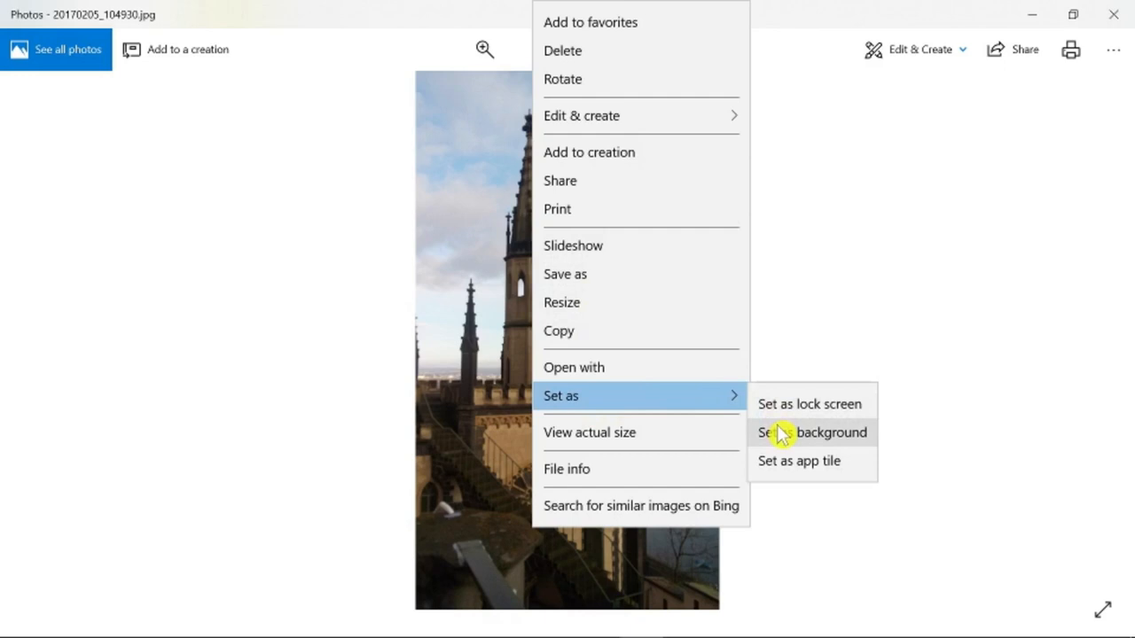
{"action": "left_click", "coordinate": [810, 433]}
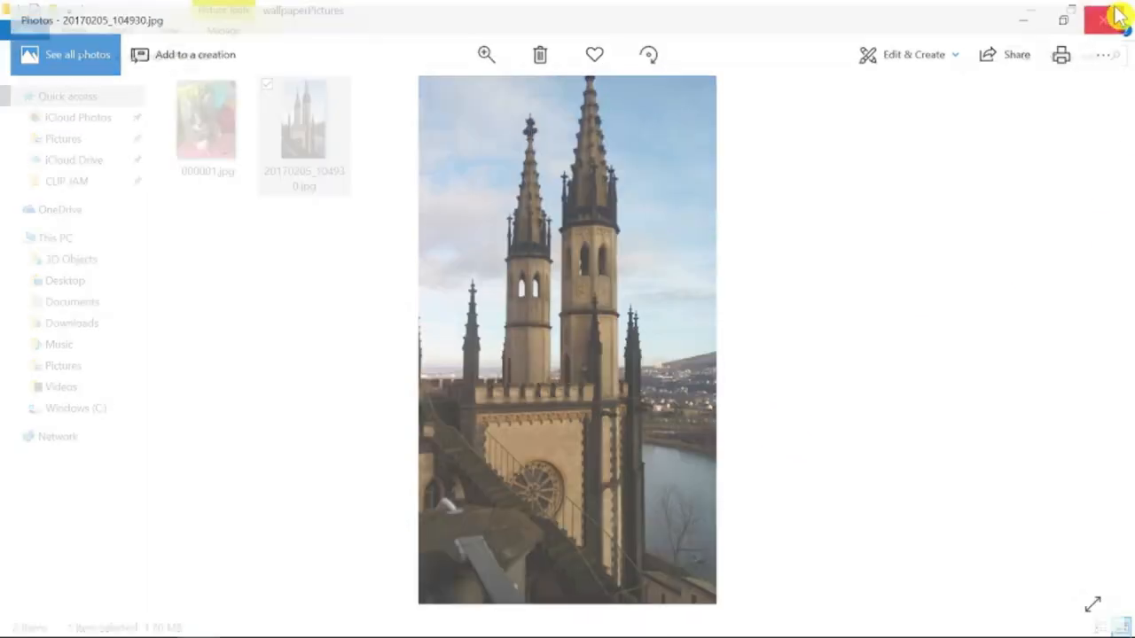
{"action": "left_click", "coordinate": [1115, 15]}
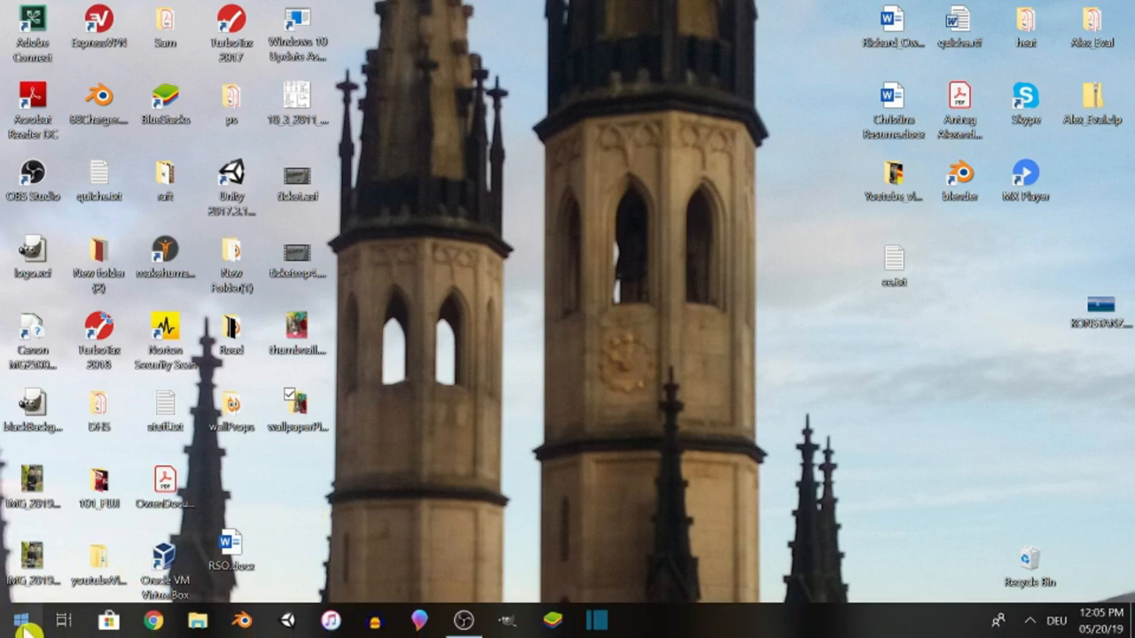
Open Windows Settings from the Start menu's gear icon.
{"action": "left_click", "coordinate": [21, 619]}
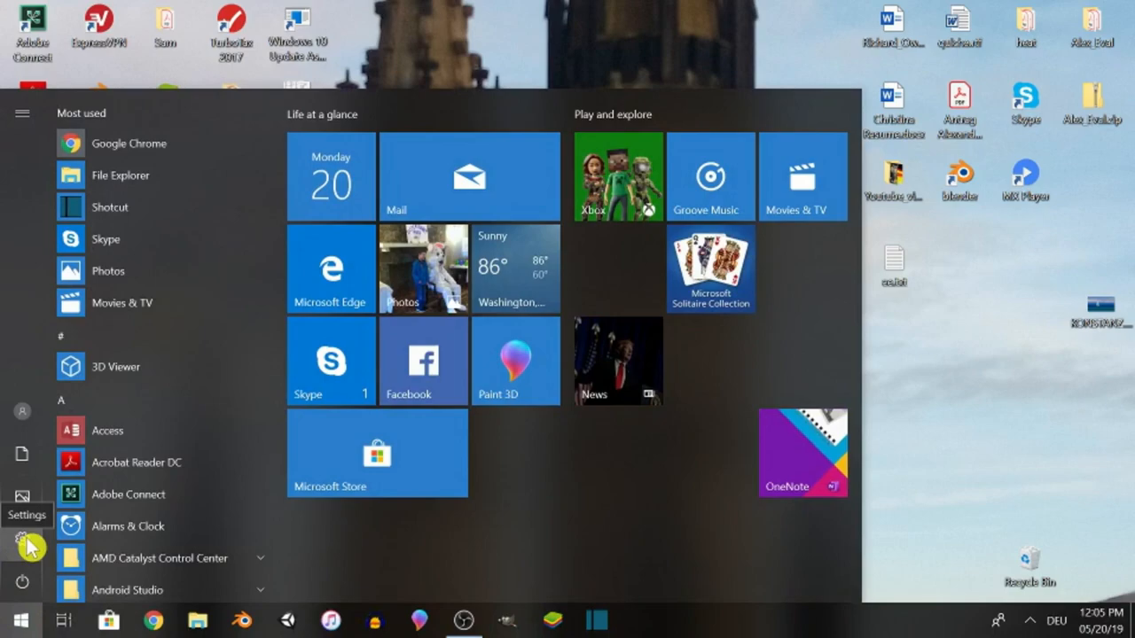
{"action": "left_click", "coordinate": [29, 541]}
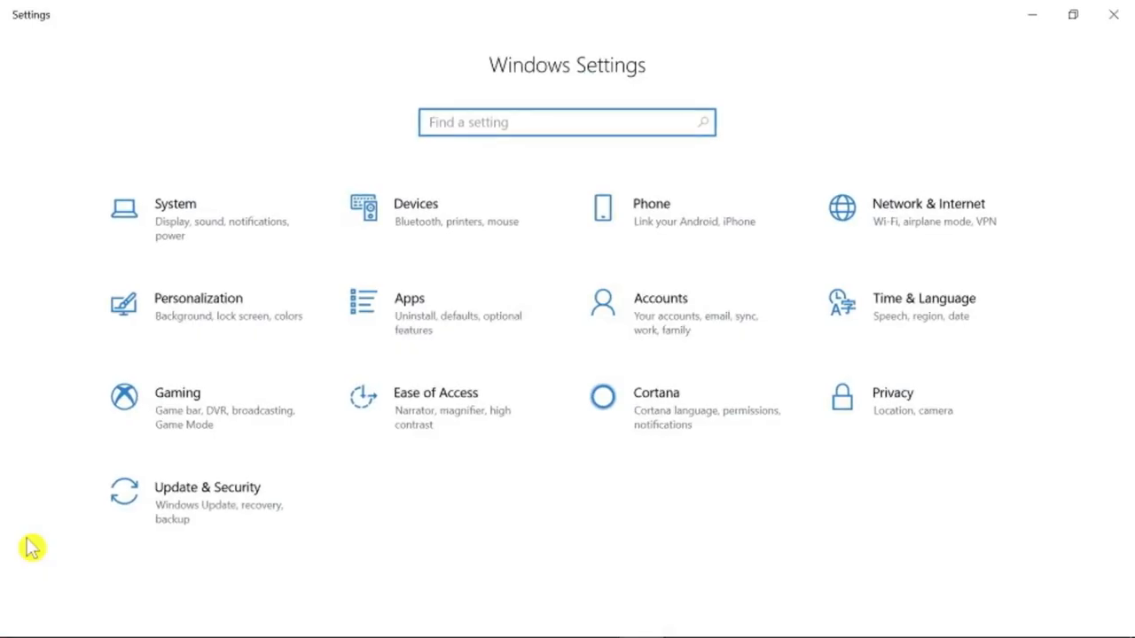
{"action": "mouse_move", "coordinate": [239, 322]}
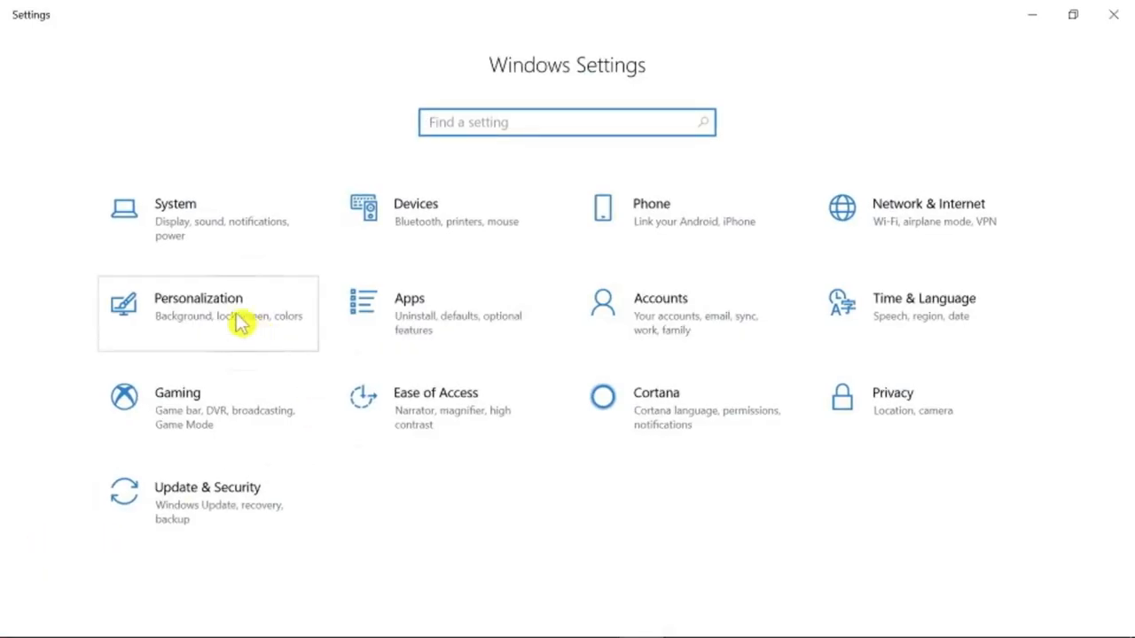
Change the Background picture fit to Fit in Personalization settings.
{"action": "left_click", "coordinate": [207, 313]}
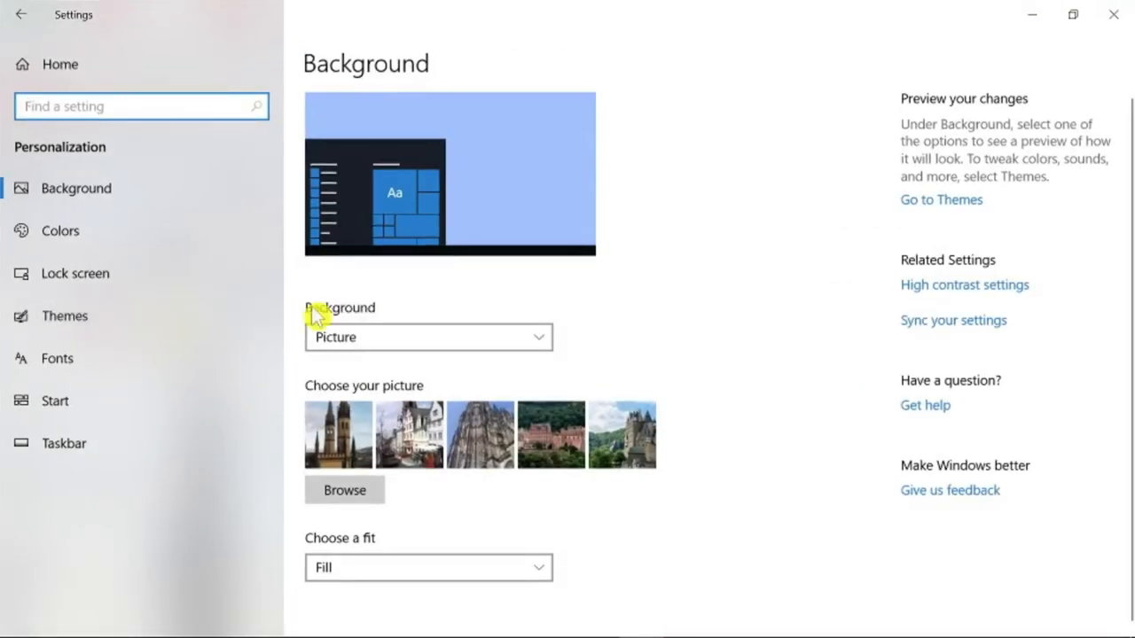
{"action": "mouse_move", "coordinate": [363, 345]}
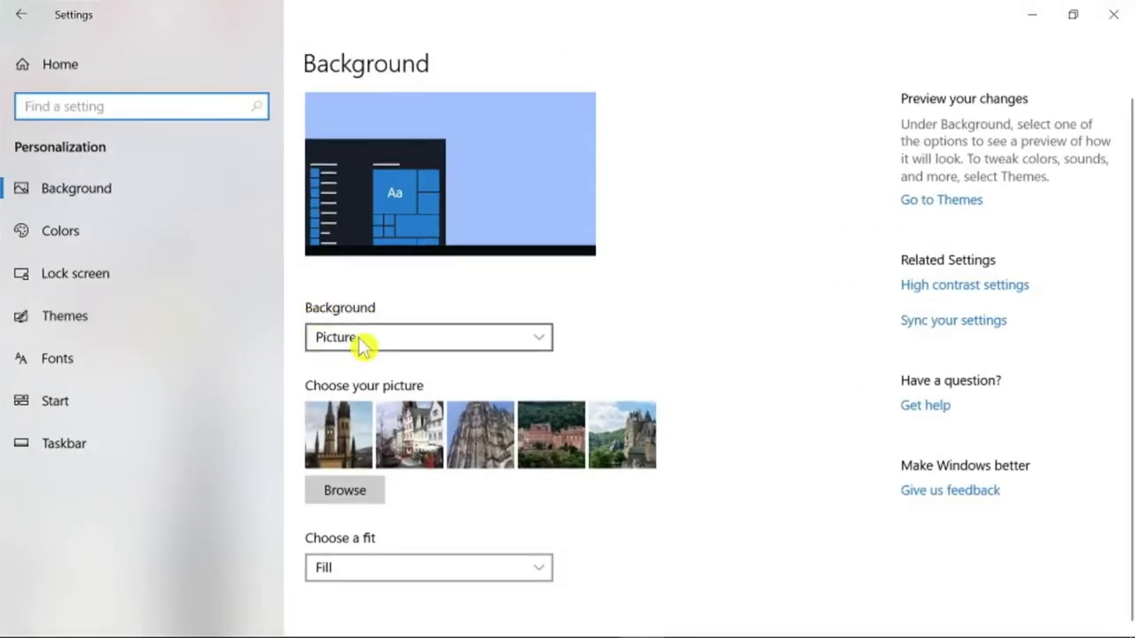
{"action": "mouse_move", "coordinate": [355, 575]}
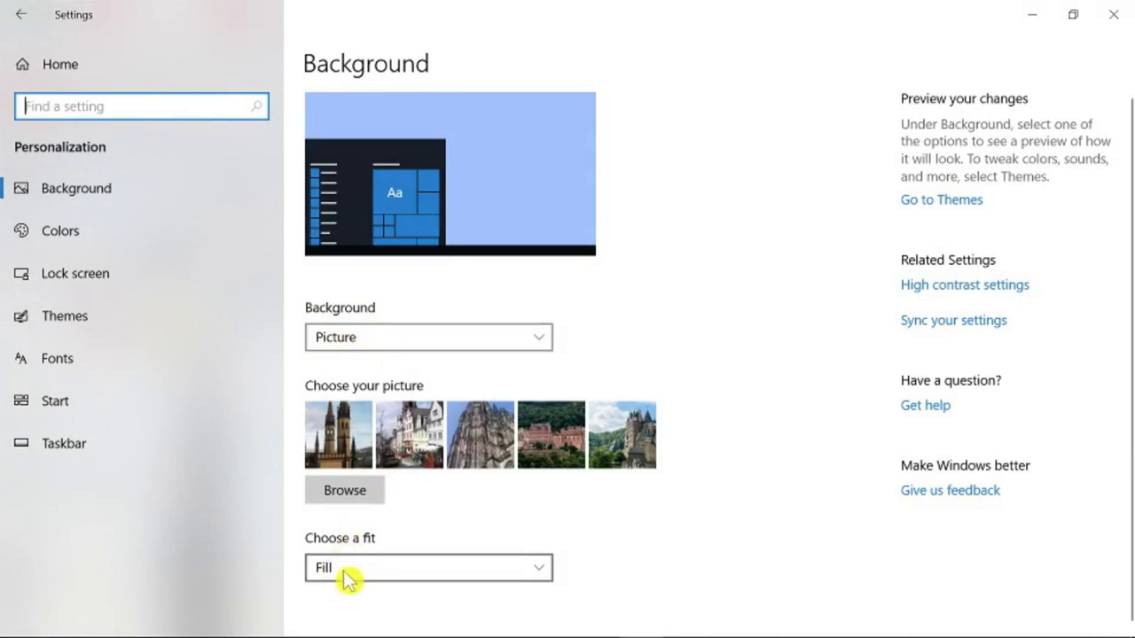
{"action": "left_click", "coordinate": [427, 566]}
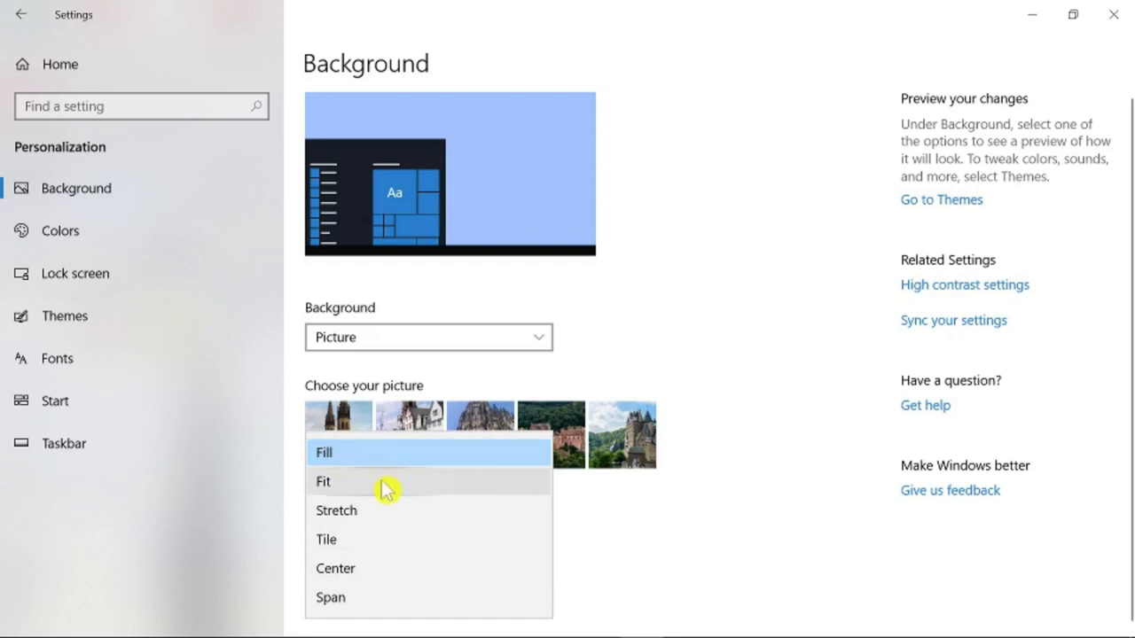
{"action": "left_click", "coordinate": [323, 482]}
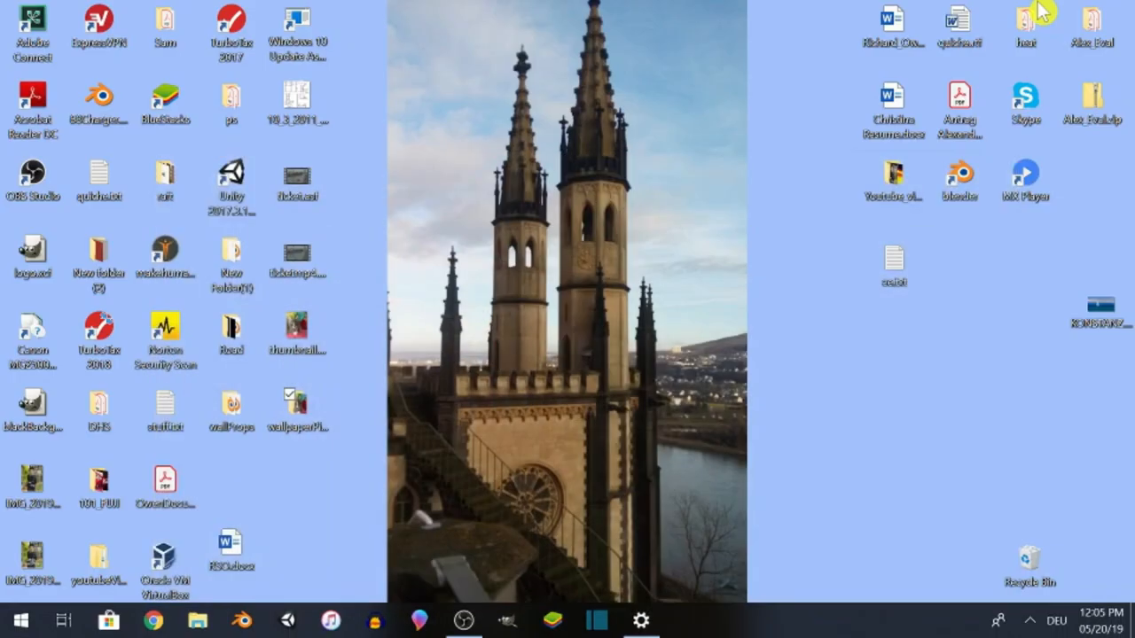
{"action": "mouse_move", "coordinate": [856, 365]}
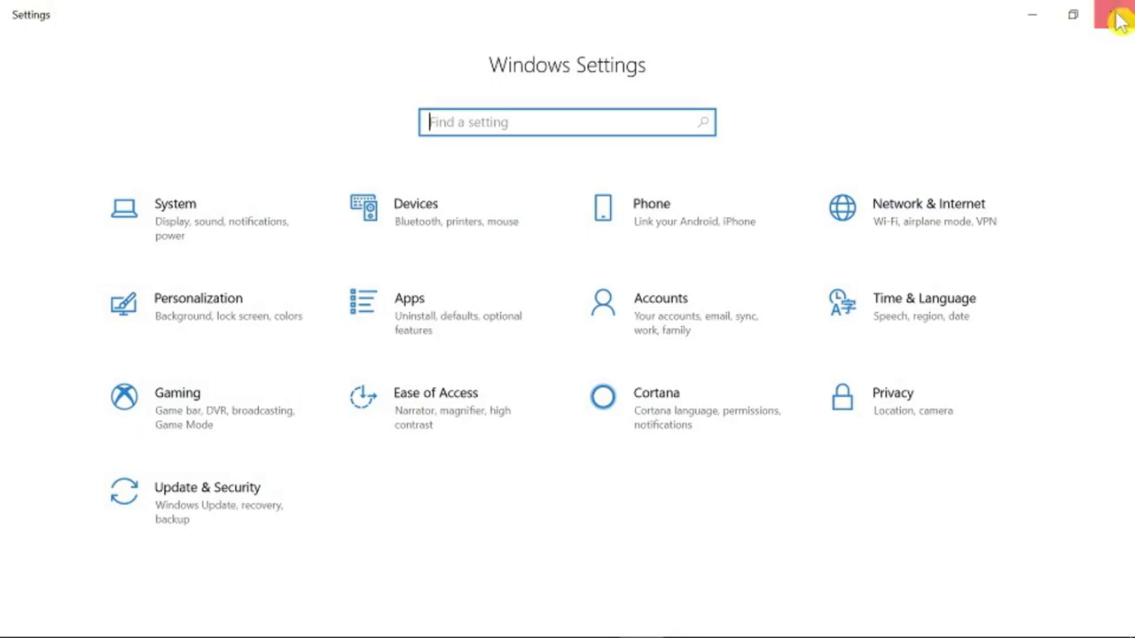
{"action": "left_click", "coordinate": [1114, 17]}
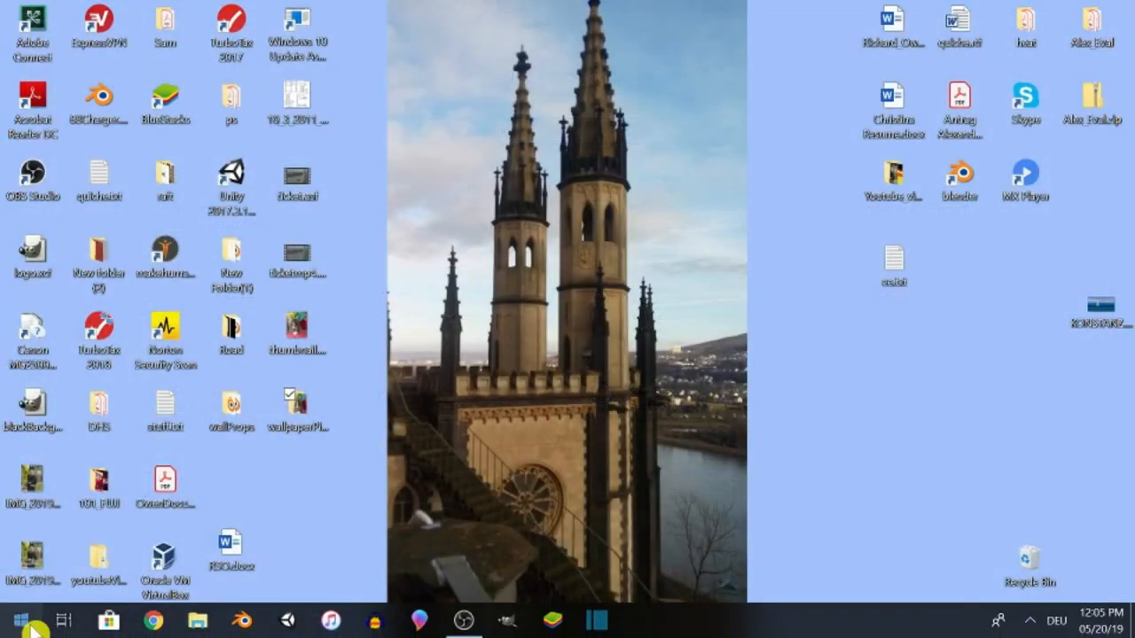
{"action": "left_click", "coordinate": [26, 614]}
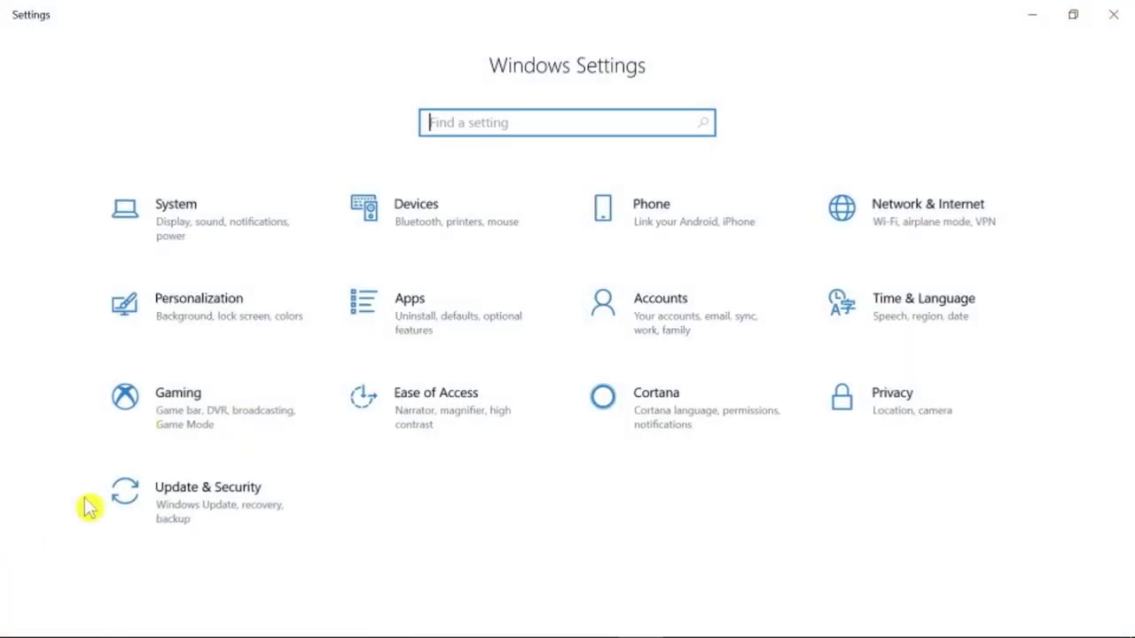
{"action": "mouse_move", "coordinate": [247, 315]}
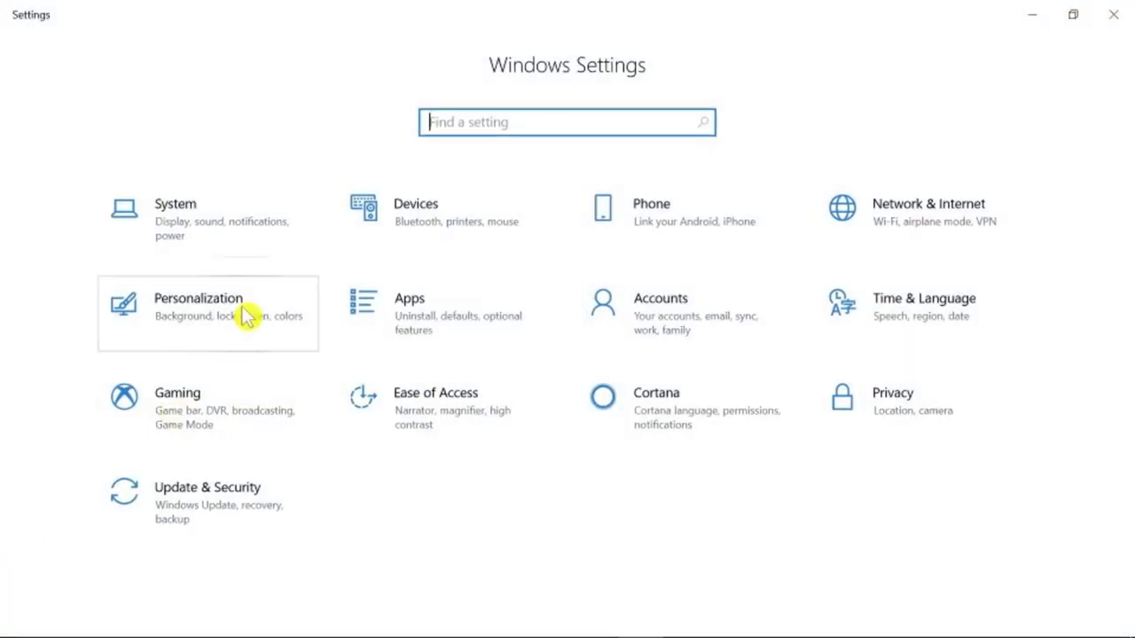
Return to the Personalization Background page with Picture kept as the background type.
{"action": "left_click", "coordinate": [198, 314]}
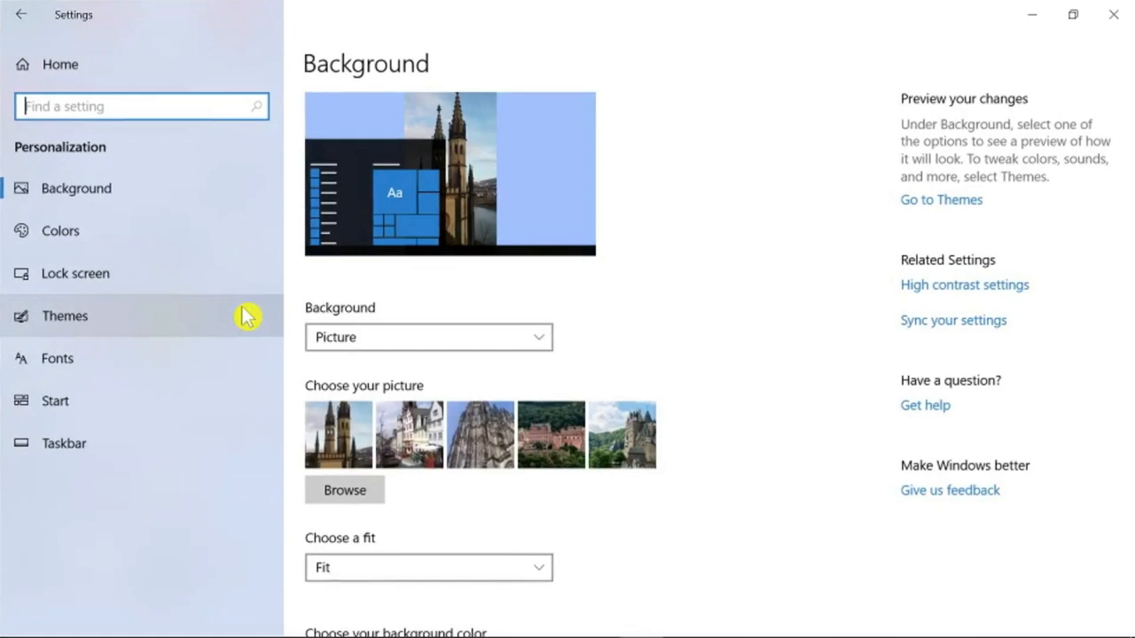
{"action": "mouse_move", "coordinate": [410, 337]}
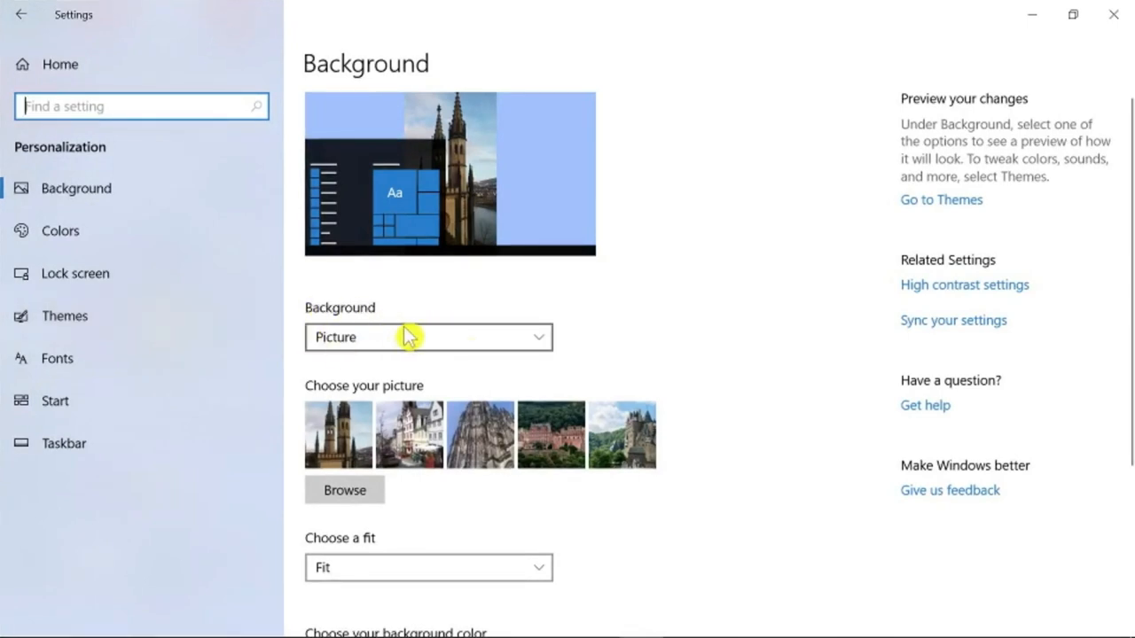
{"action": "left_click", "coordinate": [428, 338]}
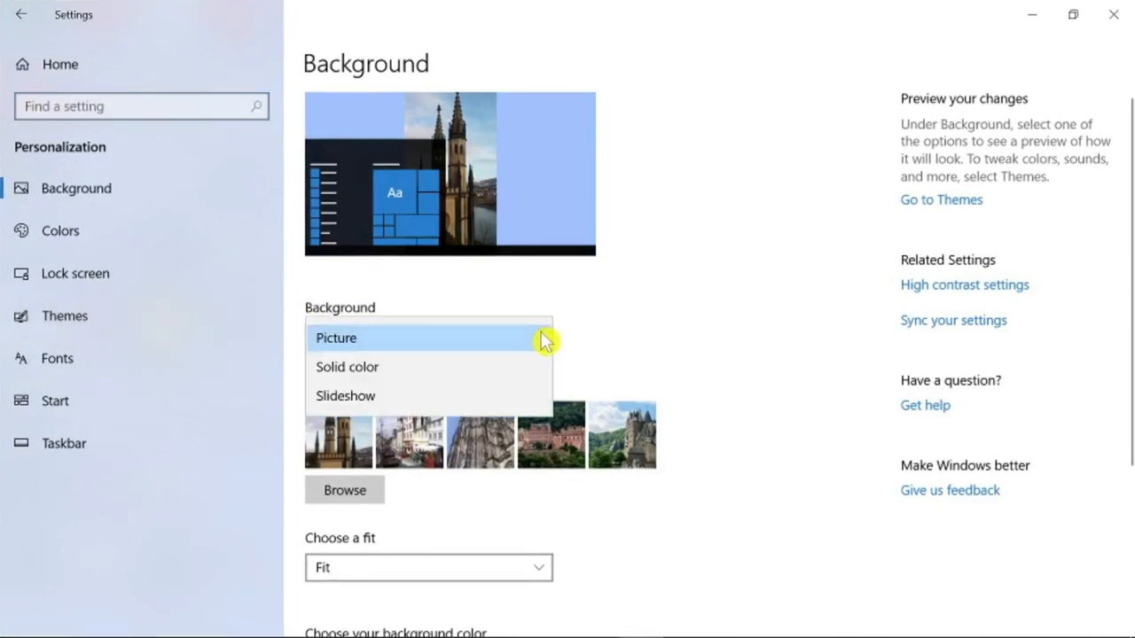
{"action": "mouse_move", "coordinate": [383, 395]}
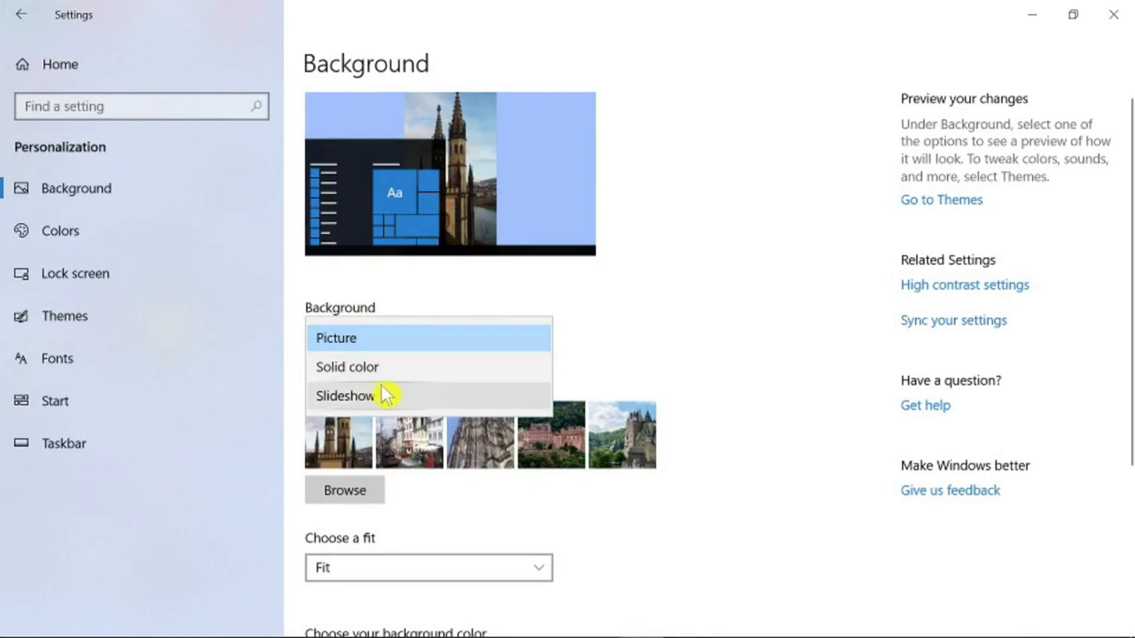
{"action": "left_click", "coordinate": [335, 338]}
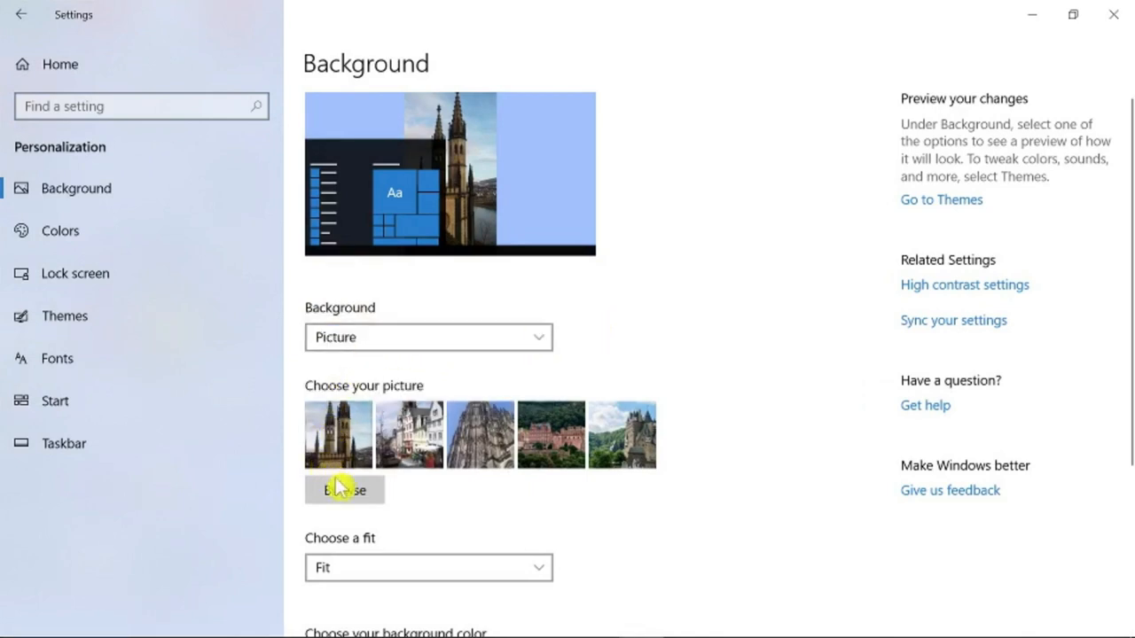
{"action": "left_click", "coordinate": [345, 490]}
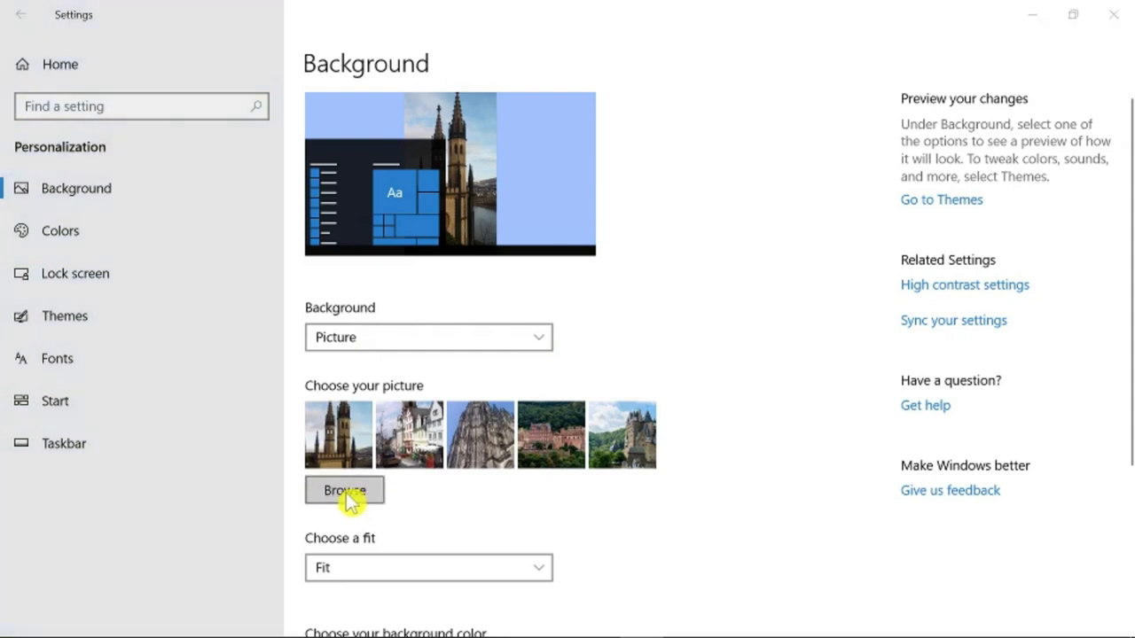
Browse into wallpaperPictures and choose the kitten photo 000001.jpg as the background picture.
{"action": "left_click", "coordinate": [344, 491]}
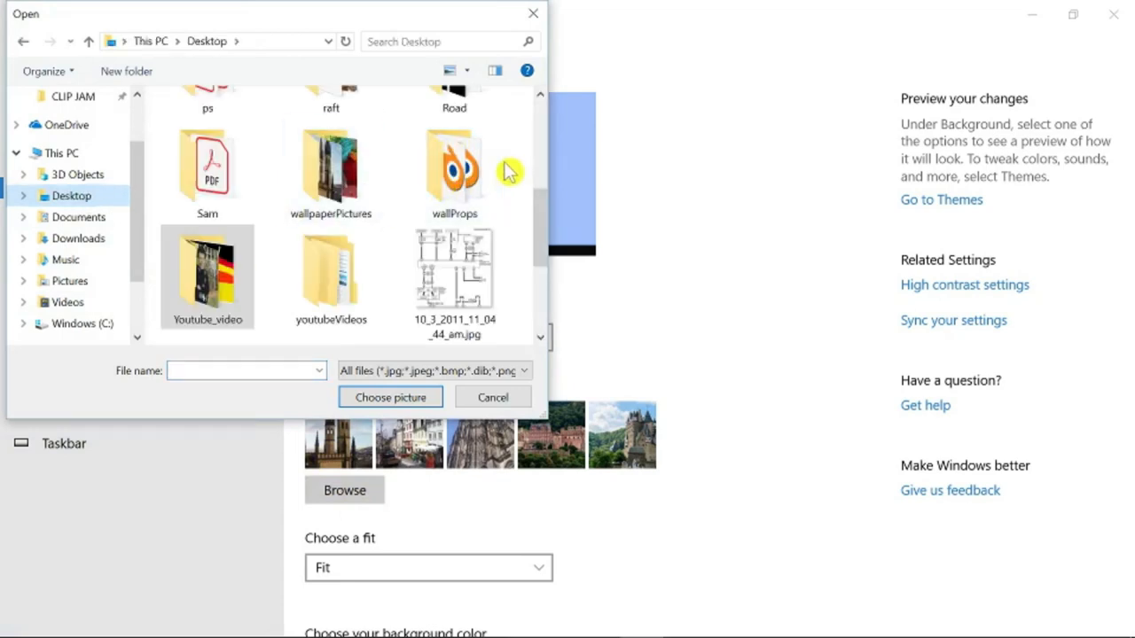
{"action": "double_click", "coordinate": [330, 164]}
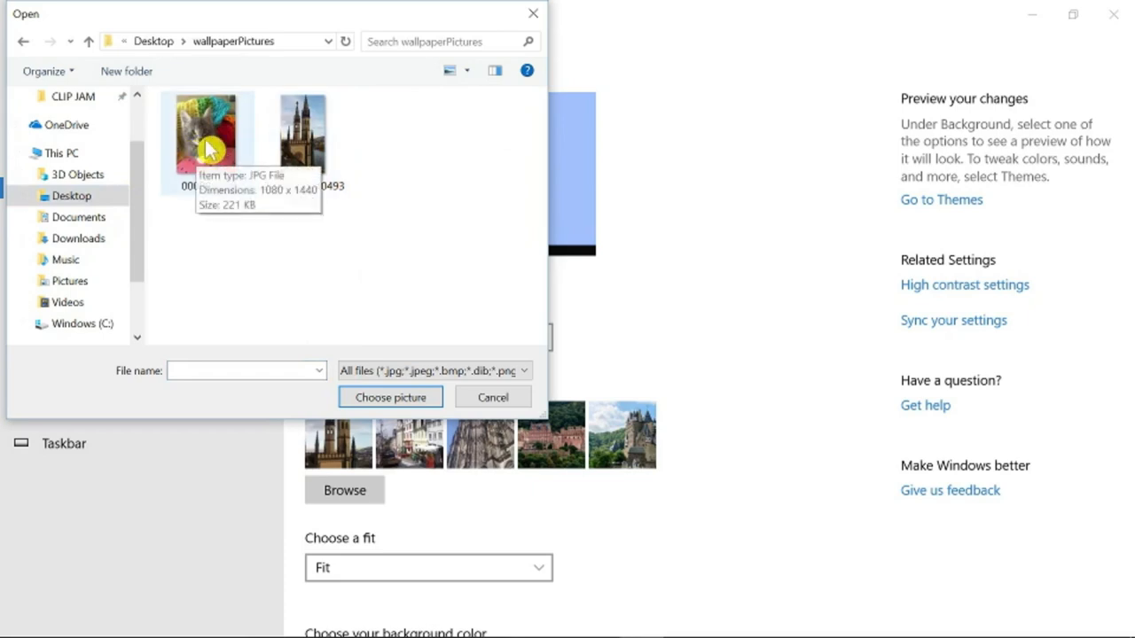
{"action": "left_click", "coordinate": [206, 137]}
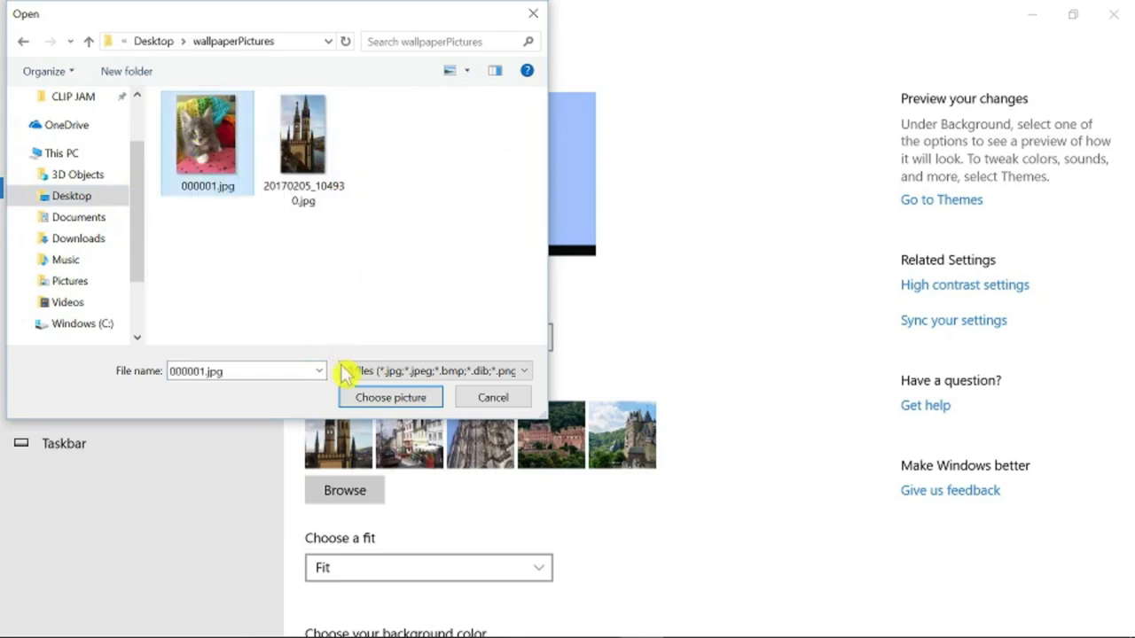
{"action": "left_click", "coordinate": [390, 398]}
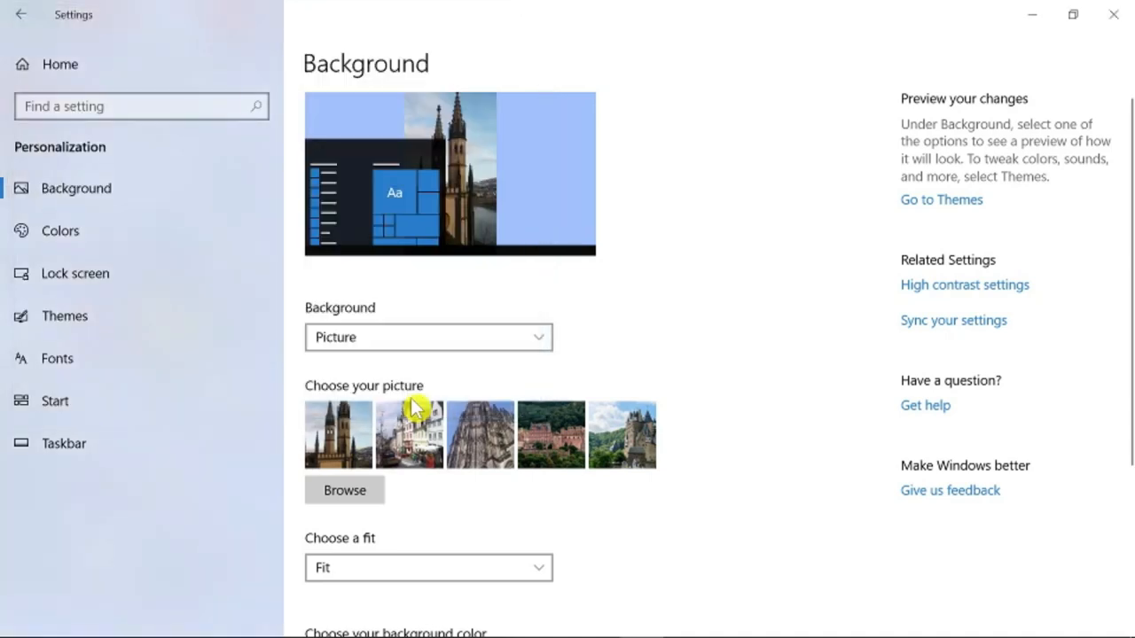